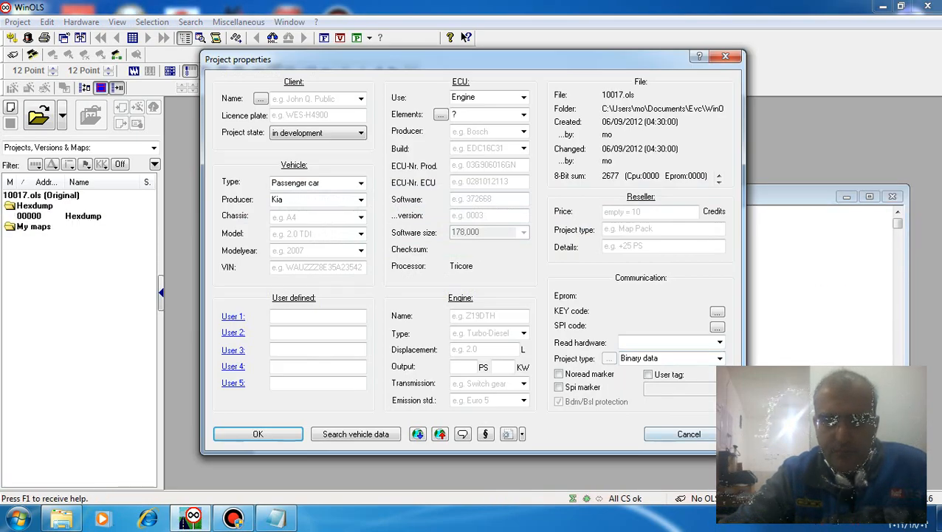
- Confirm the Kia project properties and start a hexadecimal byte-sequence search
{"action": "left_click", "coordinate": [257, 434]}
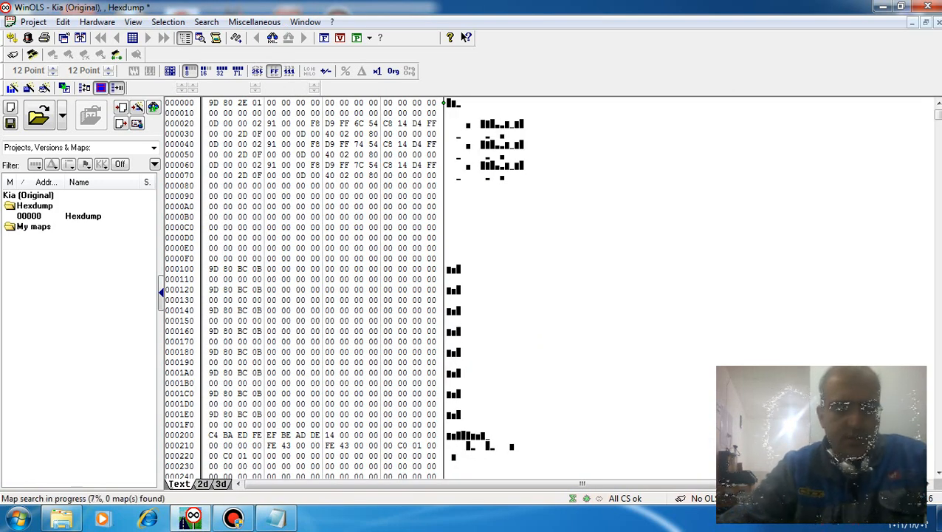
{"action": "left_click", "coordinate": [207, 22]}
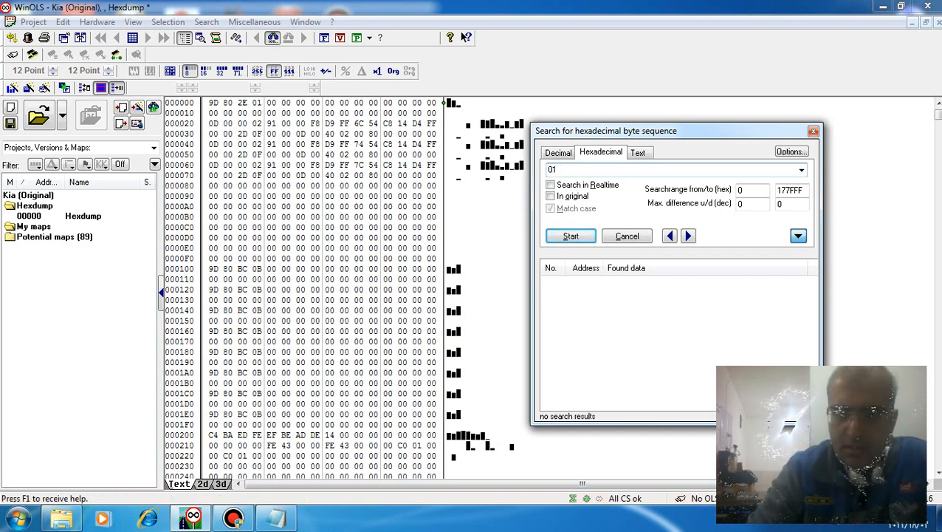
- Search the dump for 01 00 55 and jump to its single hit at address 3064C
{"action": "type", "text": "00 55"}
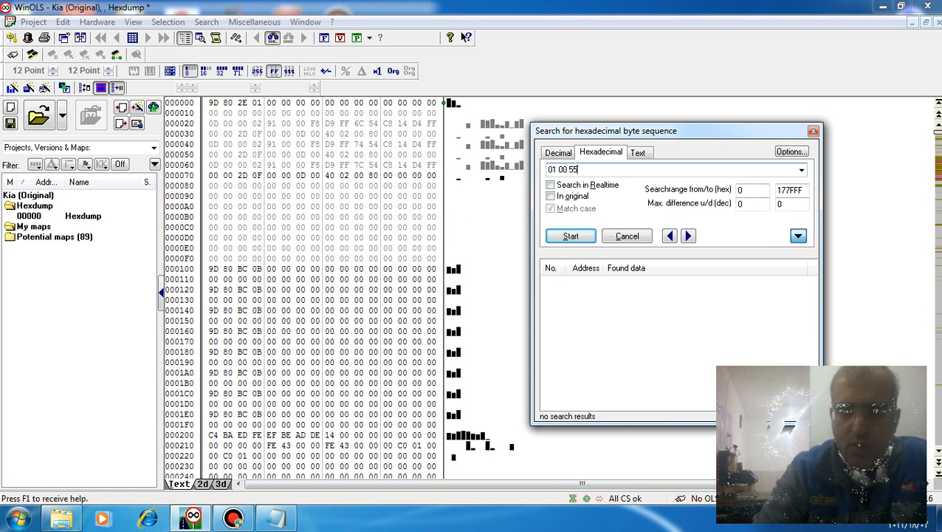
{"action": "left_click", "coordinate": [570, 236]}
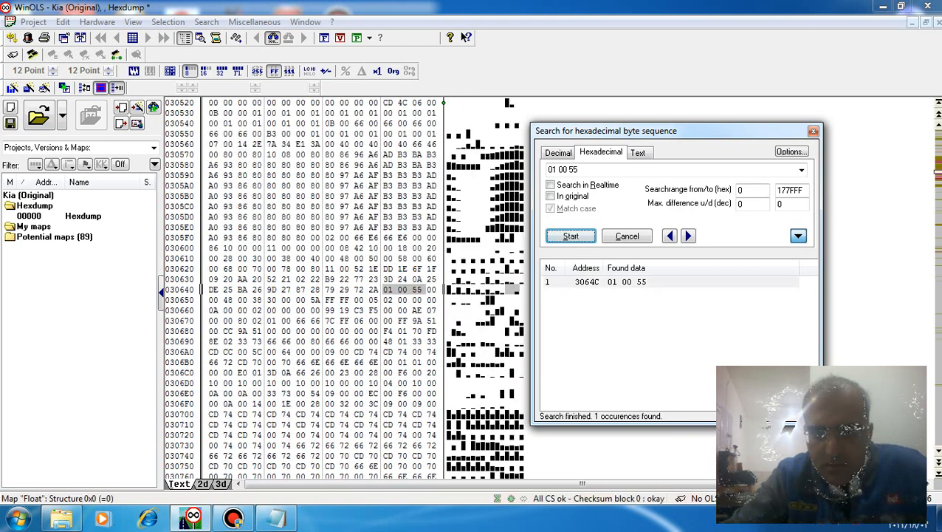
{"action": "left_click", "coordinate": [626, 280]}
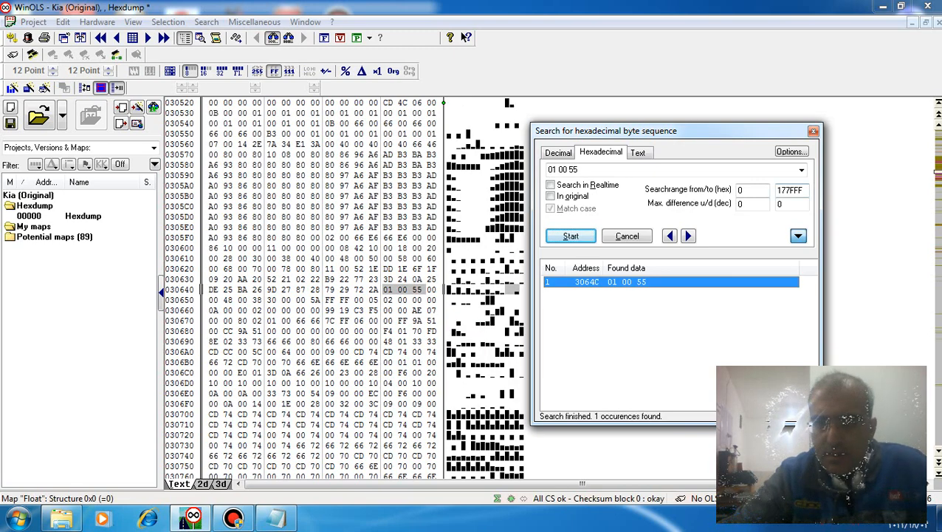
- Overwrite the immobilizer bytes at 3064C and accept the checksum correction for block 0
{"action": "left_click", "coordinate": [626, 236]}
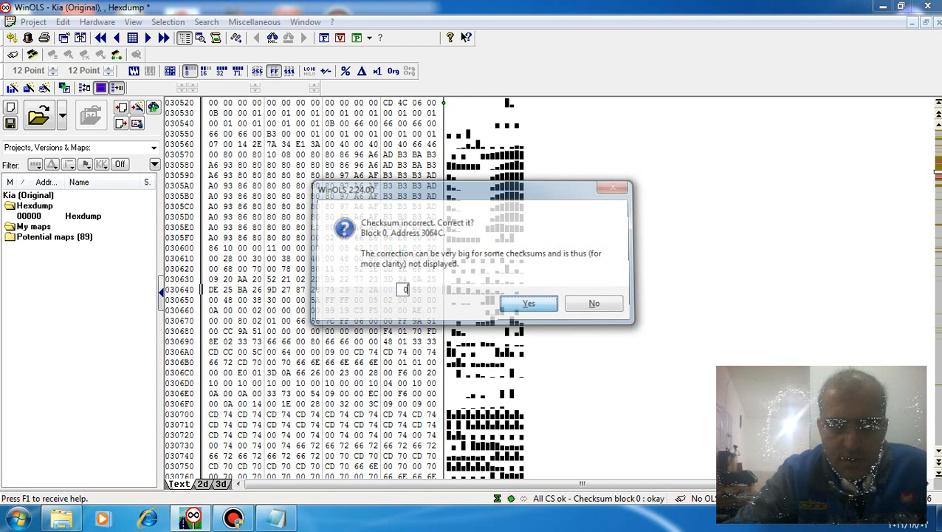
{"action": "left_click", "coordinate": [528, 303]}
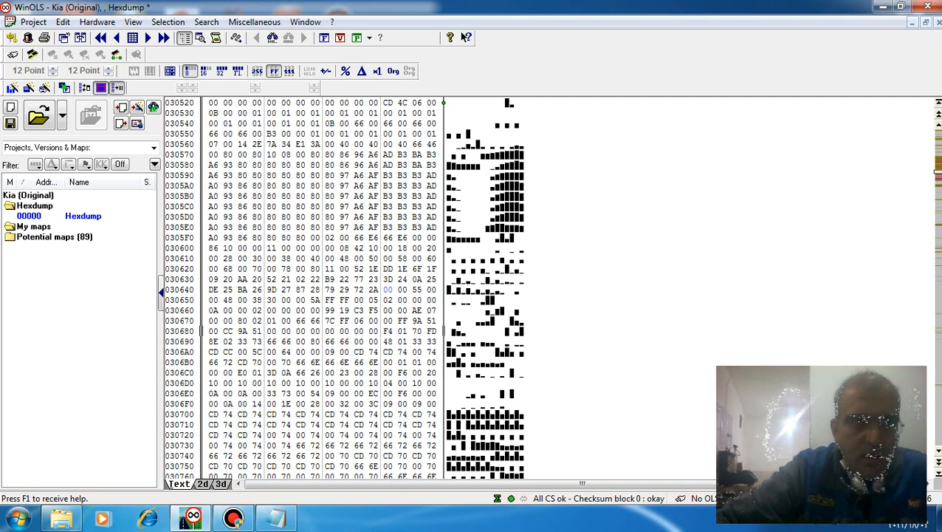
- Export the dump via Project > Export file as Version 1 in Binary file format
{"action": "left_click", "coordinate": [358, 331]}
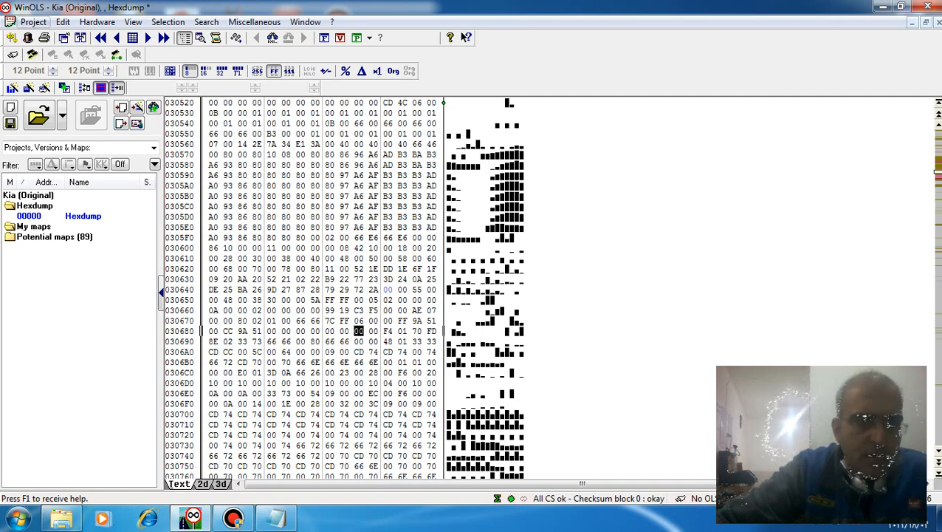
{"action": "left_click", "coordinate": [32, 22]}
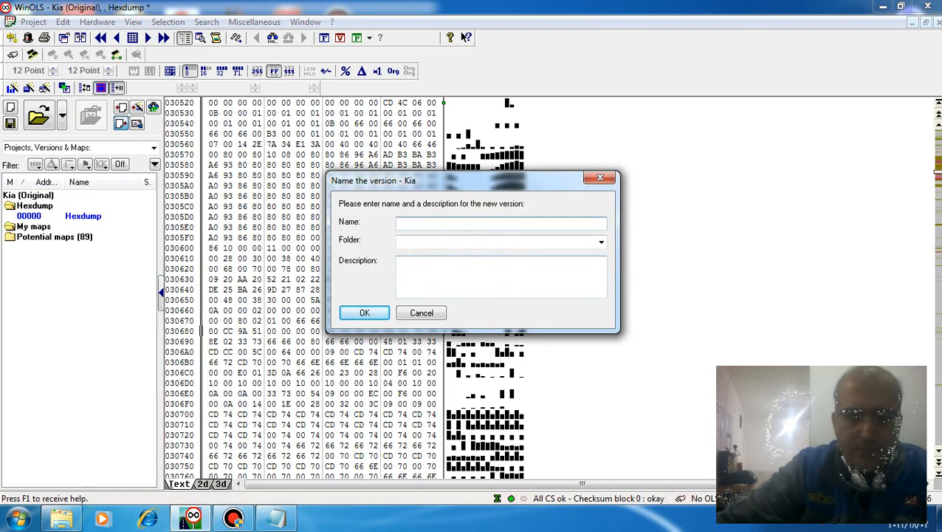
{"action": "left_click", "coordinate": [363, 313]}
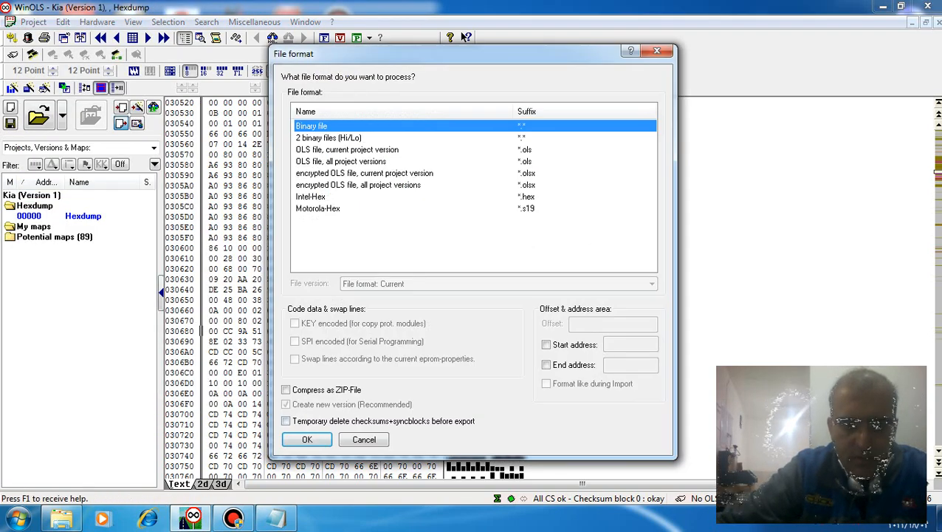
{"action": "left_click", "coordinate": [307, 440]}
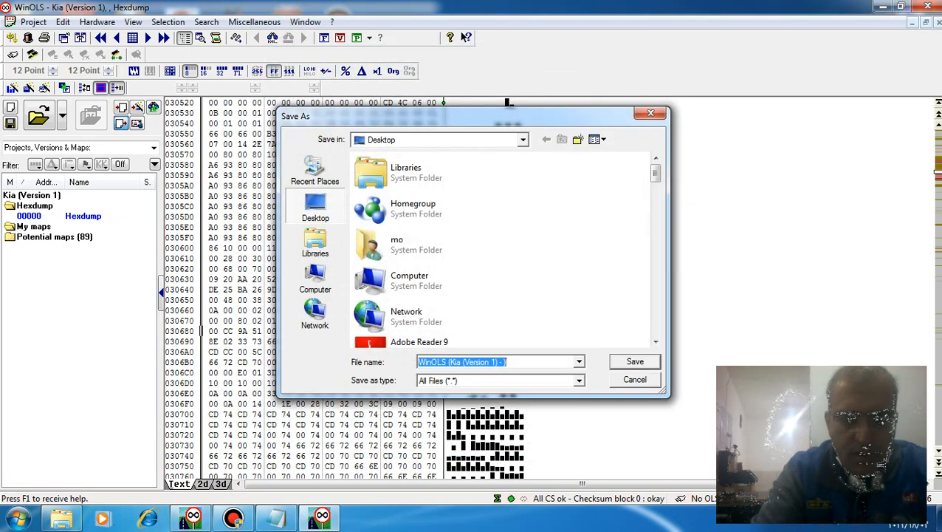
- Save the export to the Desktop as 'MT86 IMMO OFF.bin'
{"action": "type", "text": "MT86"}
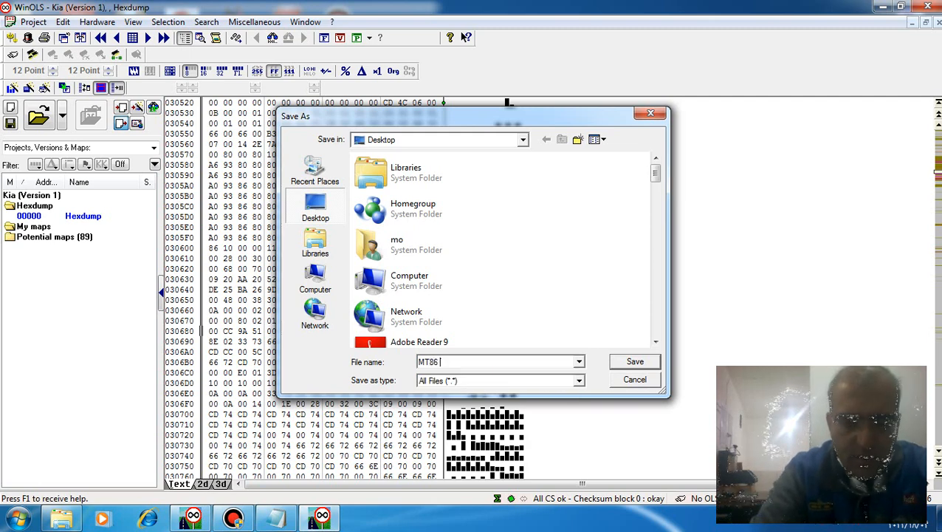
{"action": "type", "text": "IMMO OFF"}
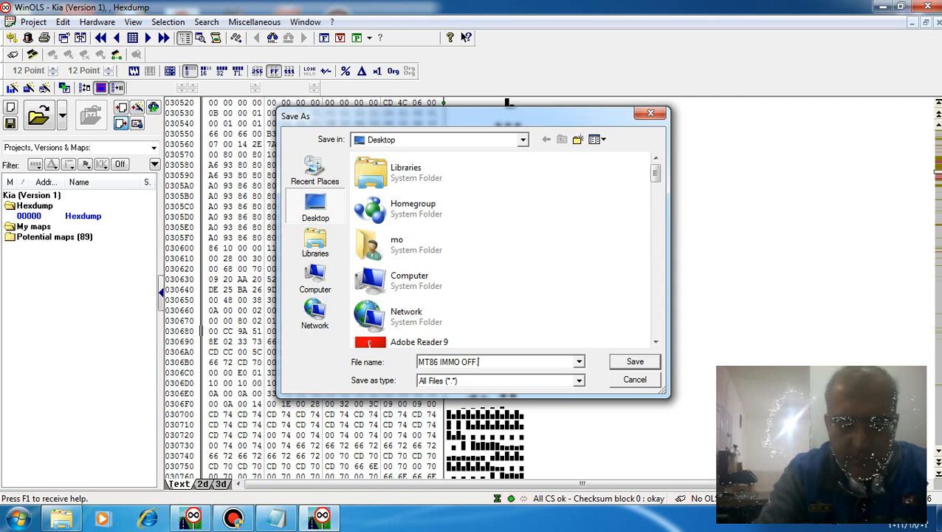
{"action": "type", "text": "B"}
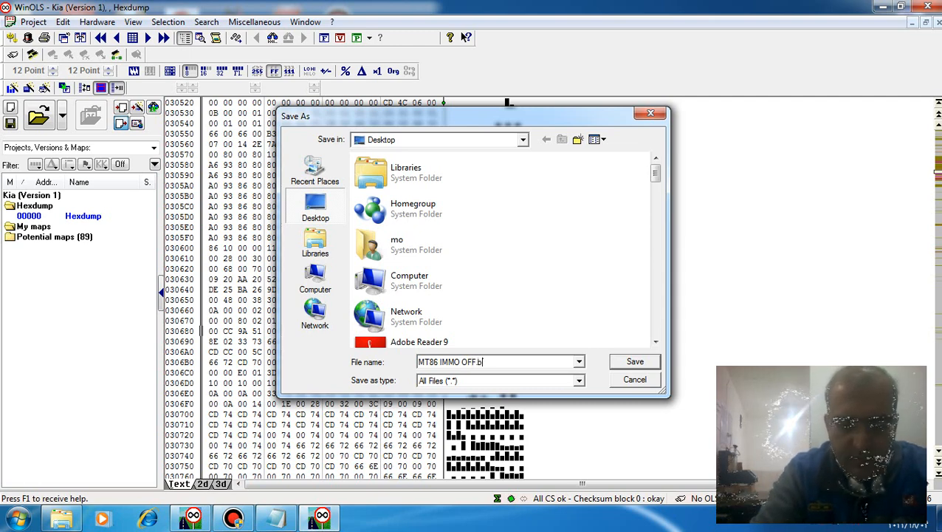
{"action": "type", "text": "in"}
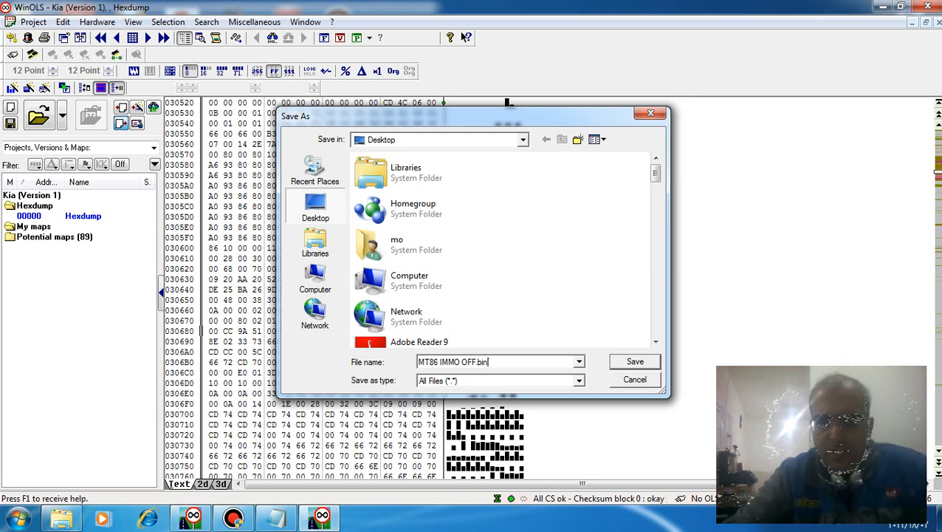
{"action": "left_click", "coordinate": [633, 360]}
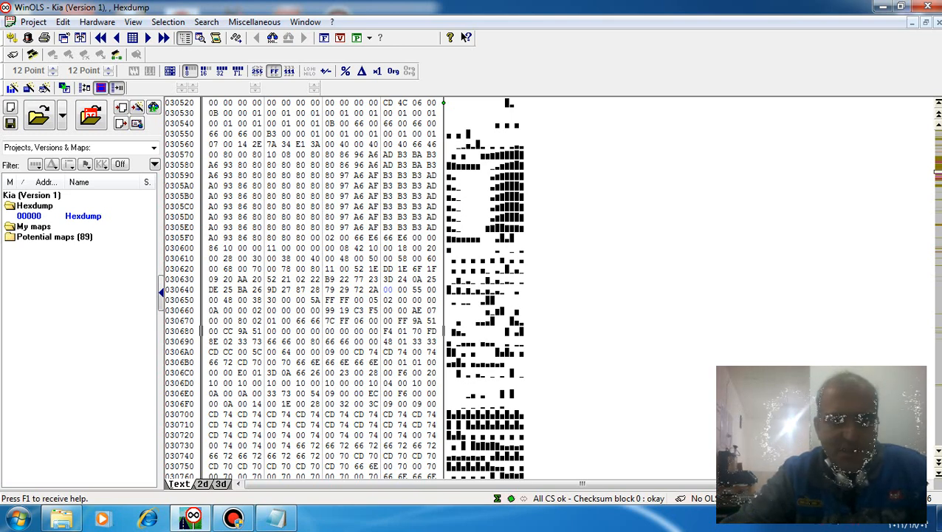
{"action": "left_click", "coordinate": [358, 331]}
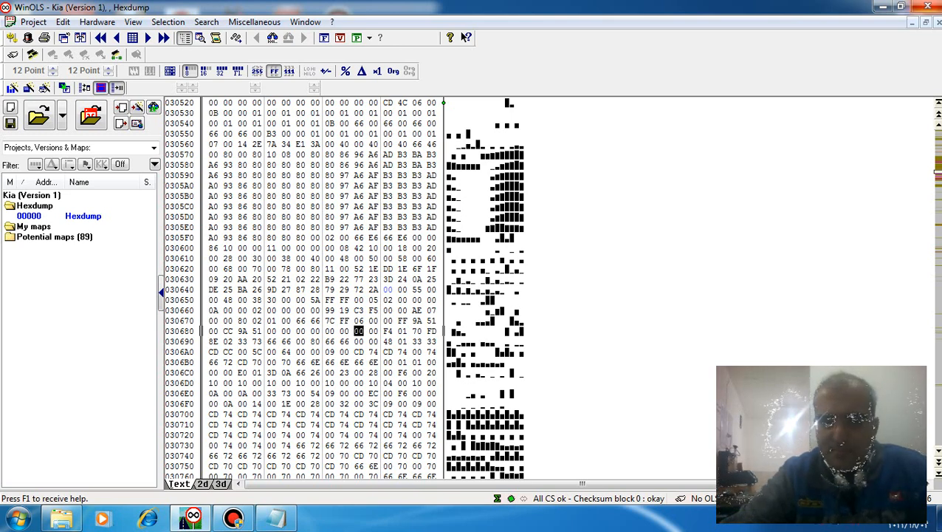